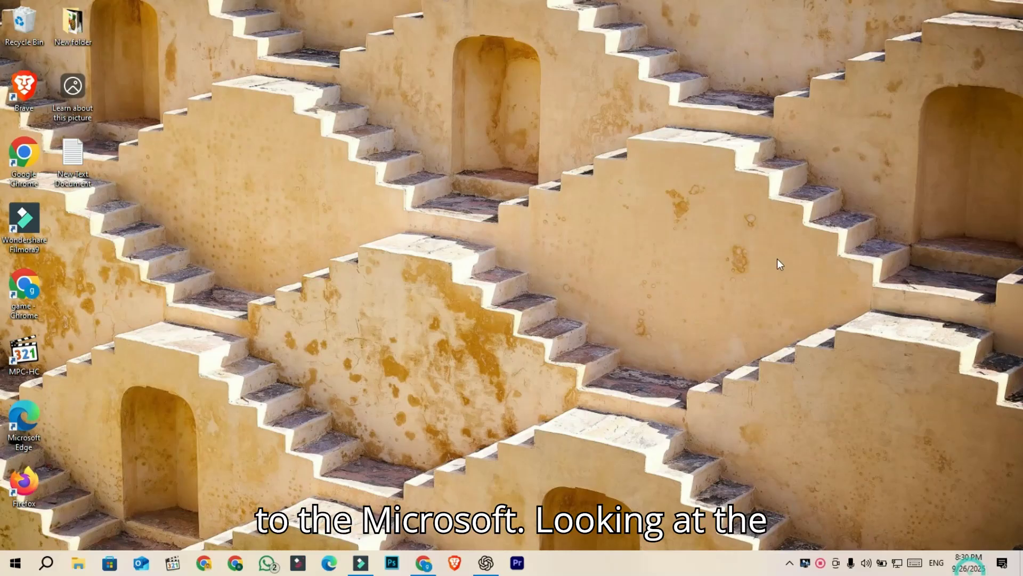
pyautogui.moveTo(695, 223)
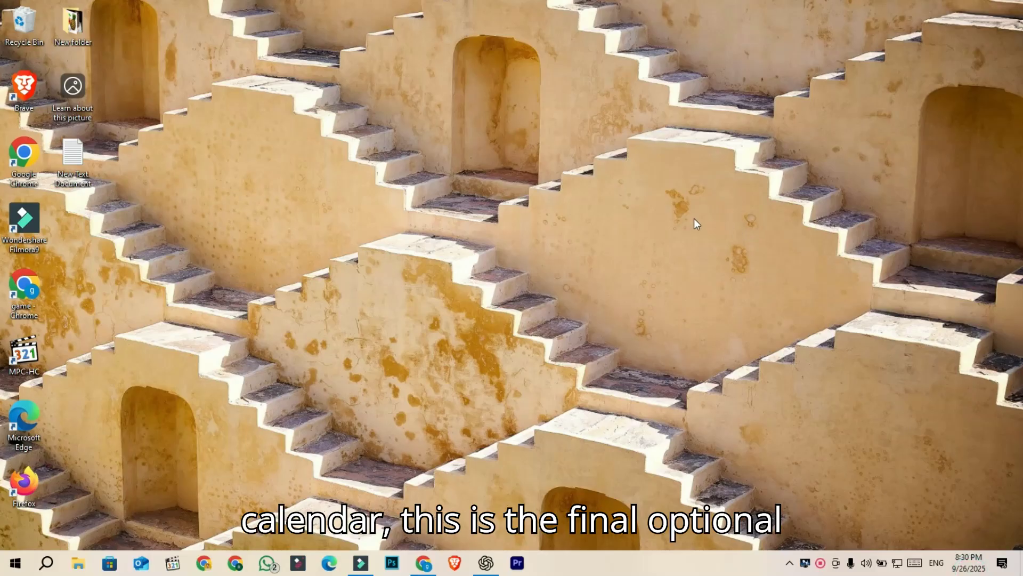
# Check the taskbar calendar and pick October 14, 2025
pyautogui.click(968, 561)
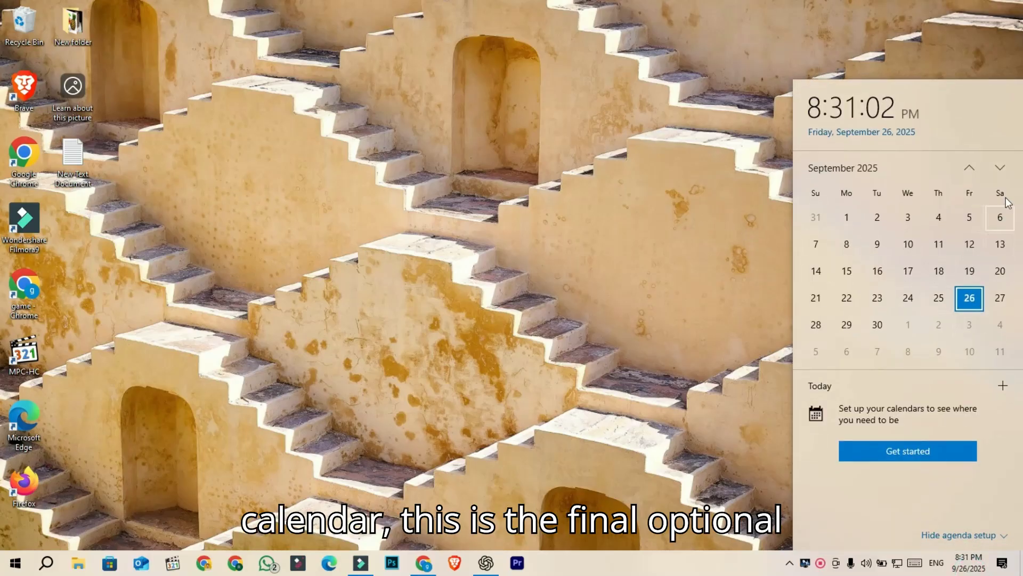
pyautogui.click(1000, 168)
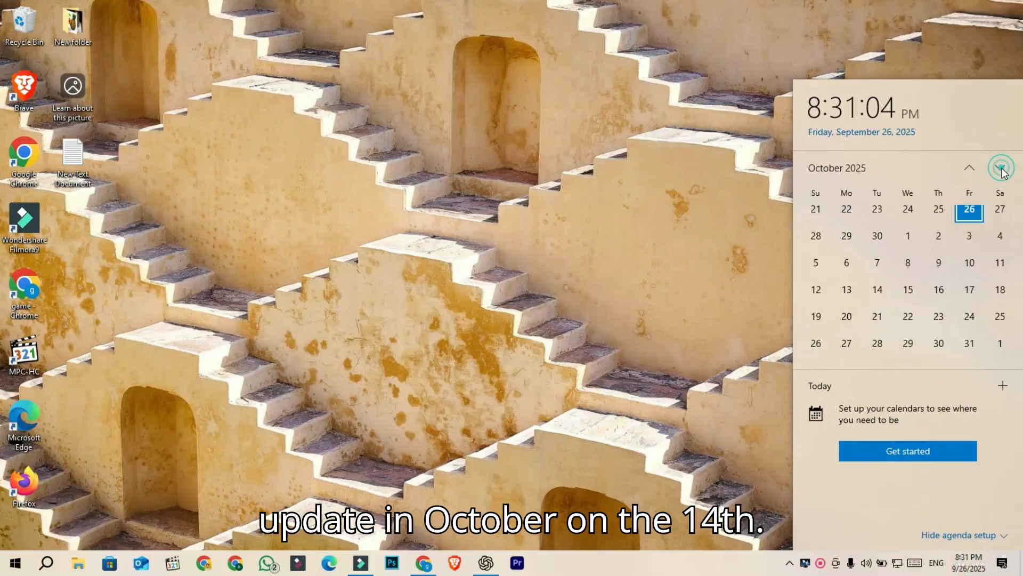
pyautogui.click(1001, 167)
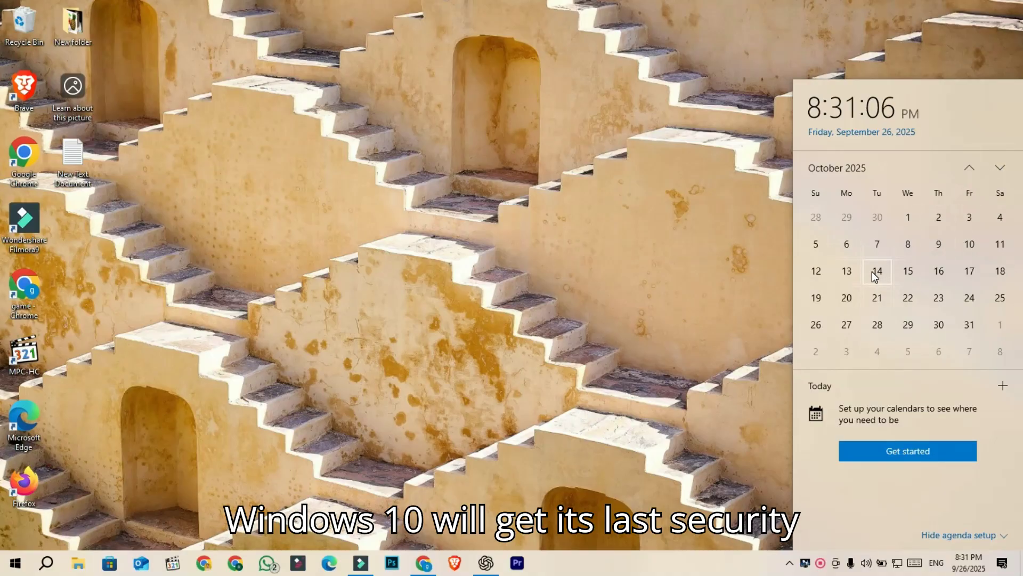
pyautogui.moveTo(654, 254)
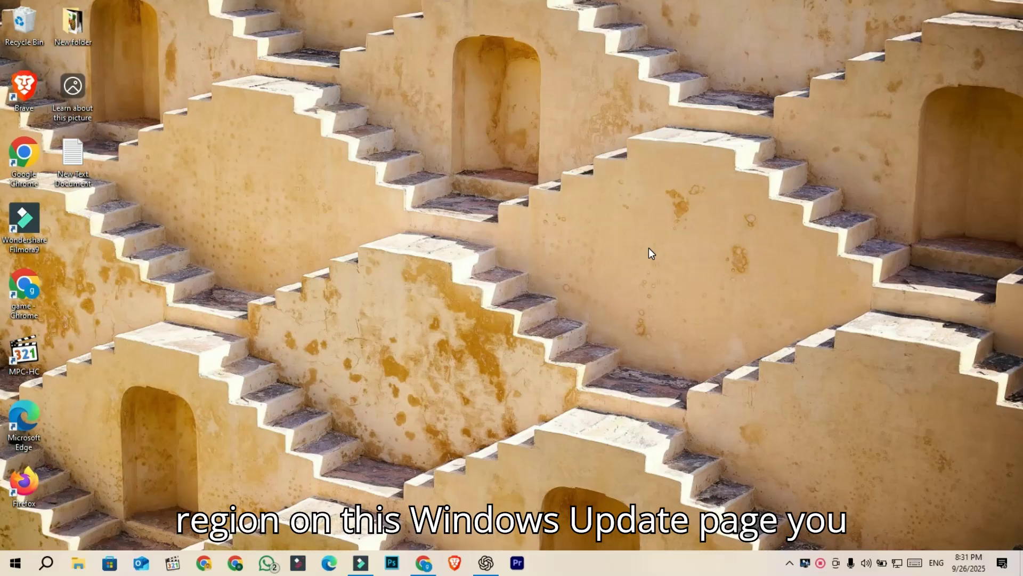
# Go to Update & Security in Settings and review the Windows Update page
pyautogui.click(15, 562)
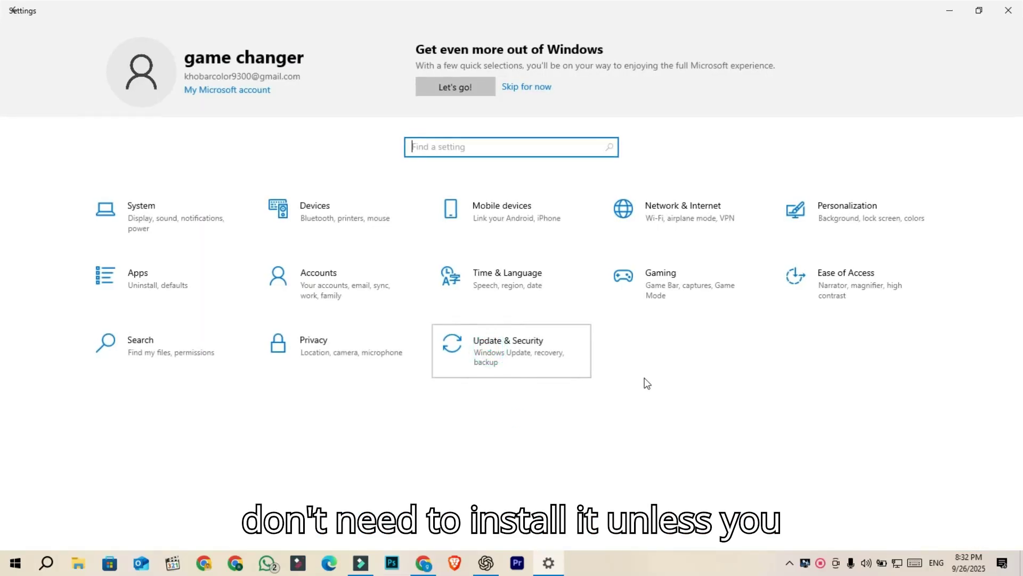
pyautogui.click(509, 351)
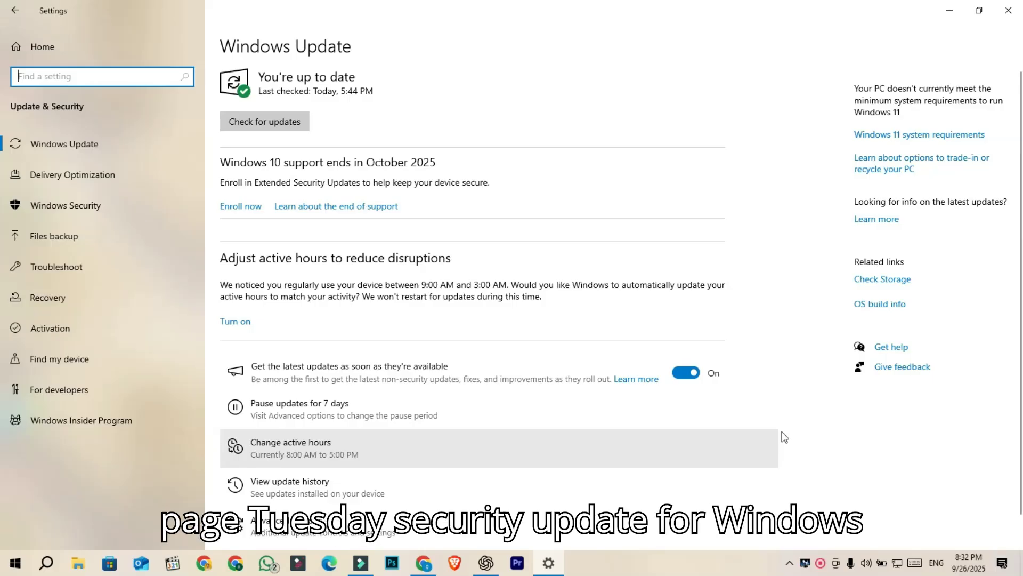
pyautogui.scroll(-3)
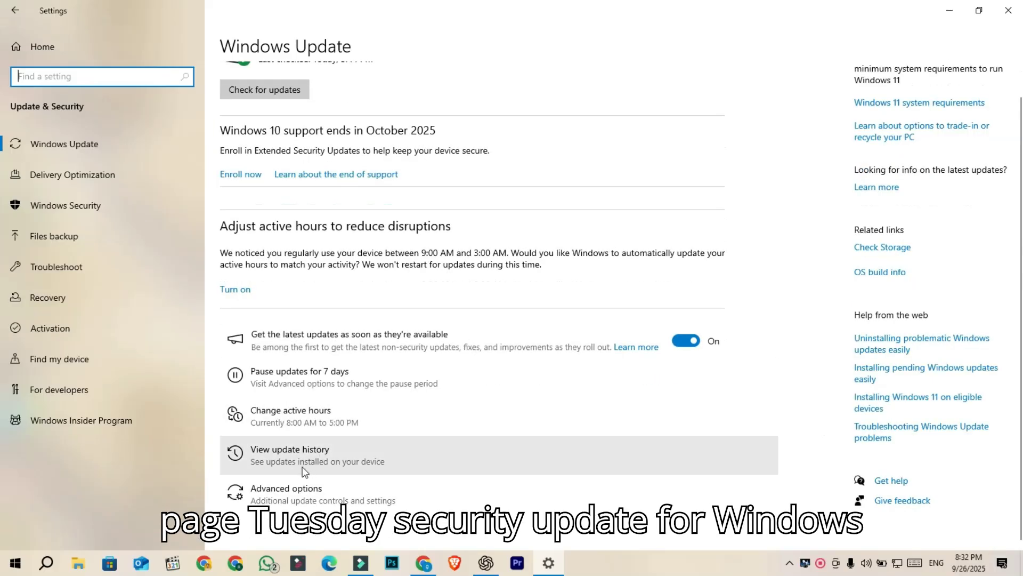
# View the update history listing the KB5066198 cumulative update preview
pyautogui.click(290, 449)
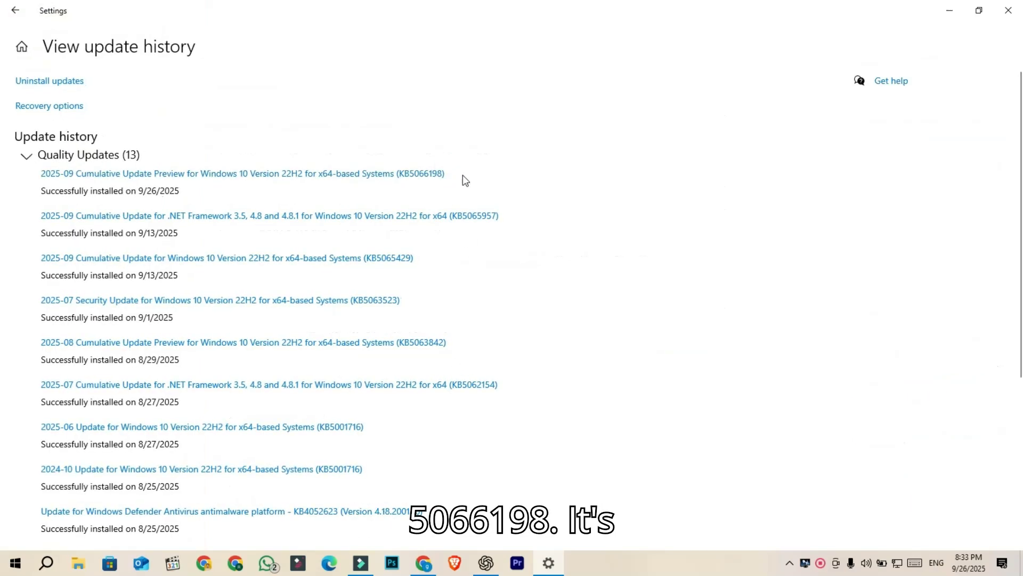
pyautogui.moveTo(405, 277)
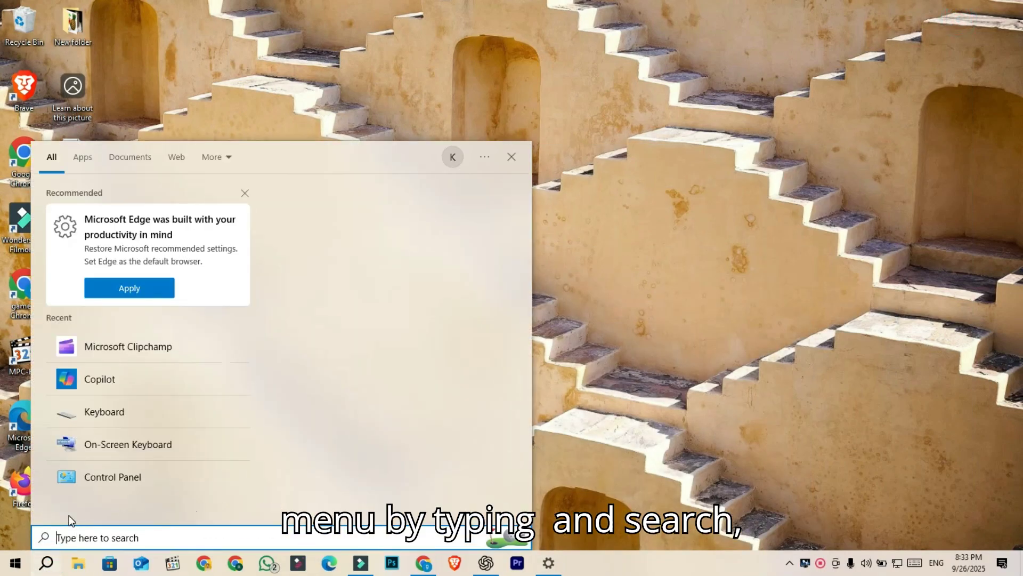
# Run winver from Start search to show Version 22H2, OS Build 19045.6396
pyautogui.write('winver')
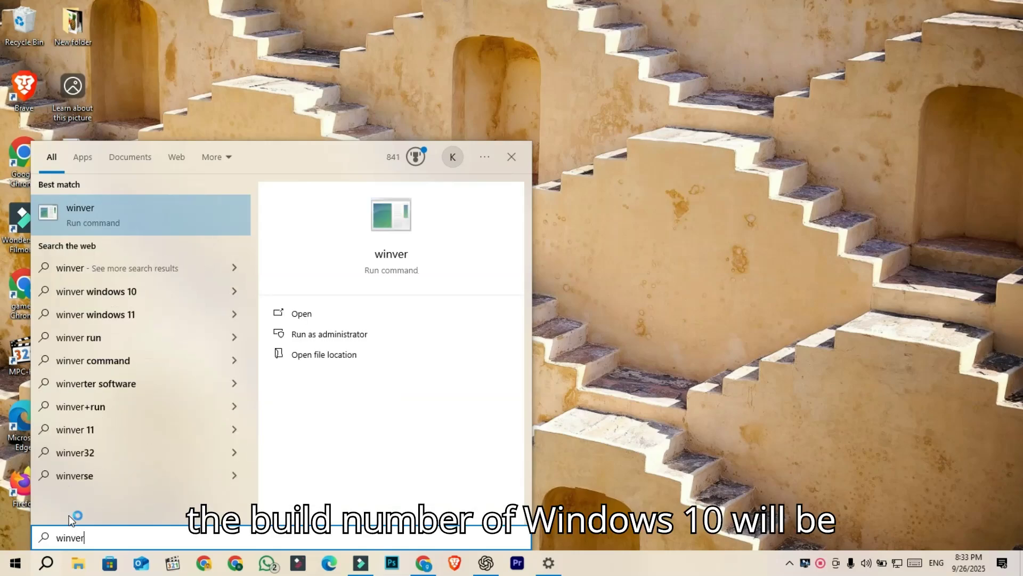
pyautogui.click(80, 214)
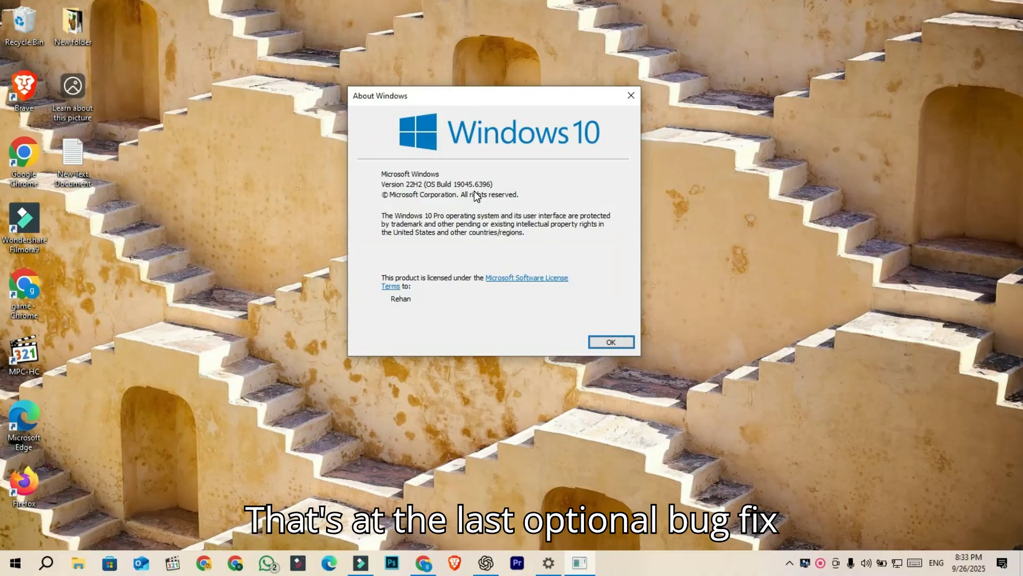
pyautogui.moveTo(759, 498)
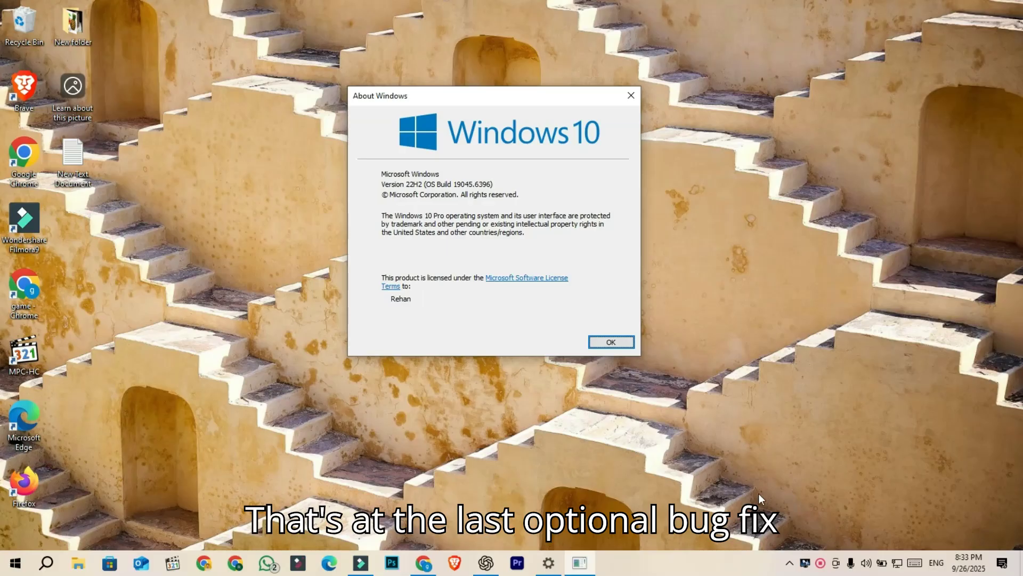